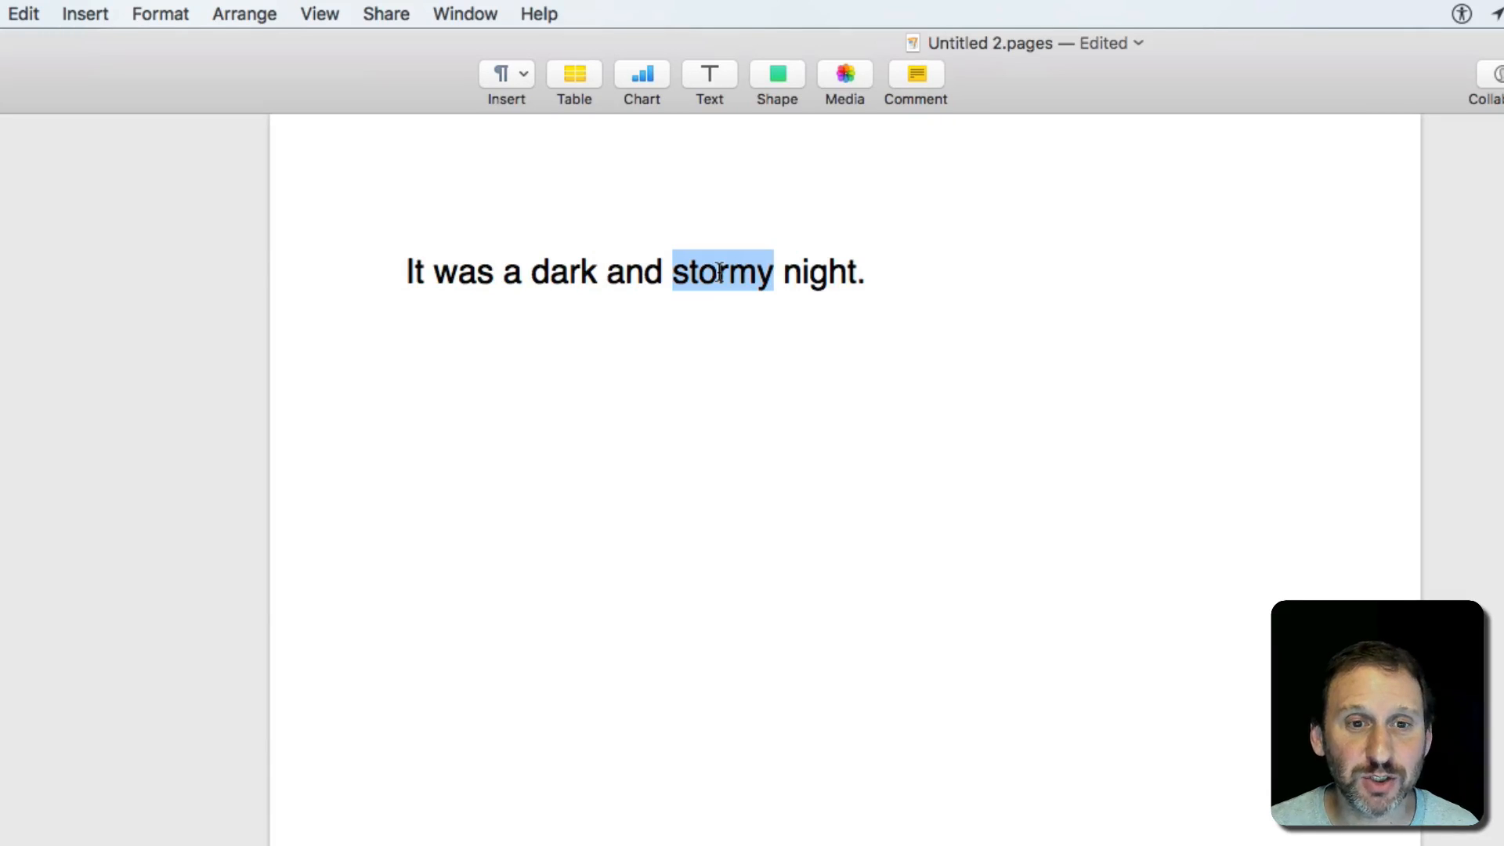
Step: Look up 'stormy' and expand the Thesaurus section to show its fuller synonym list
right_click(719, 271)
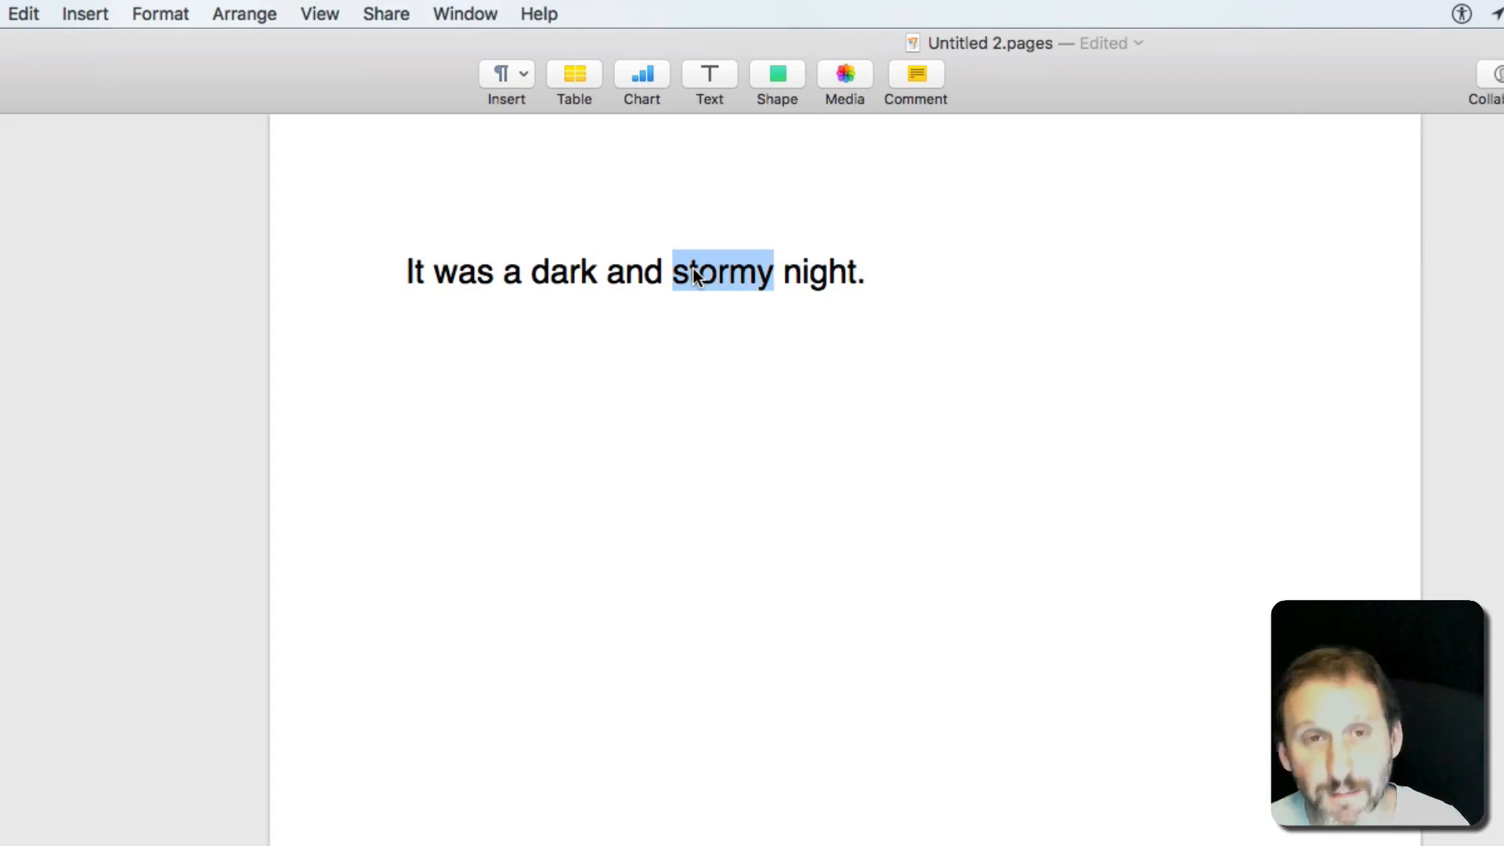
key("ctrl+cmd")
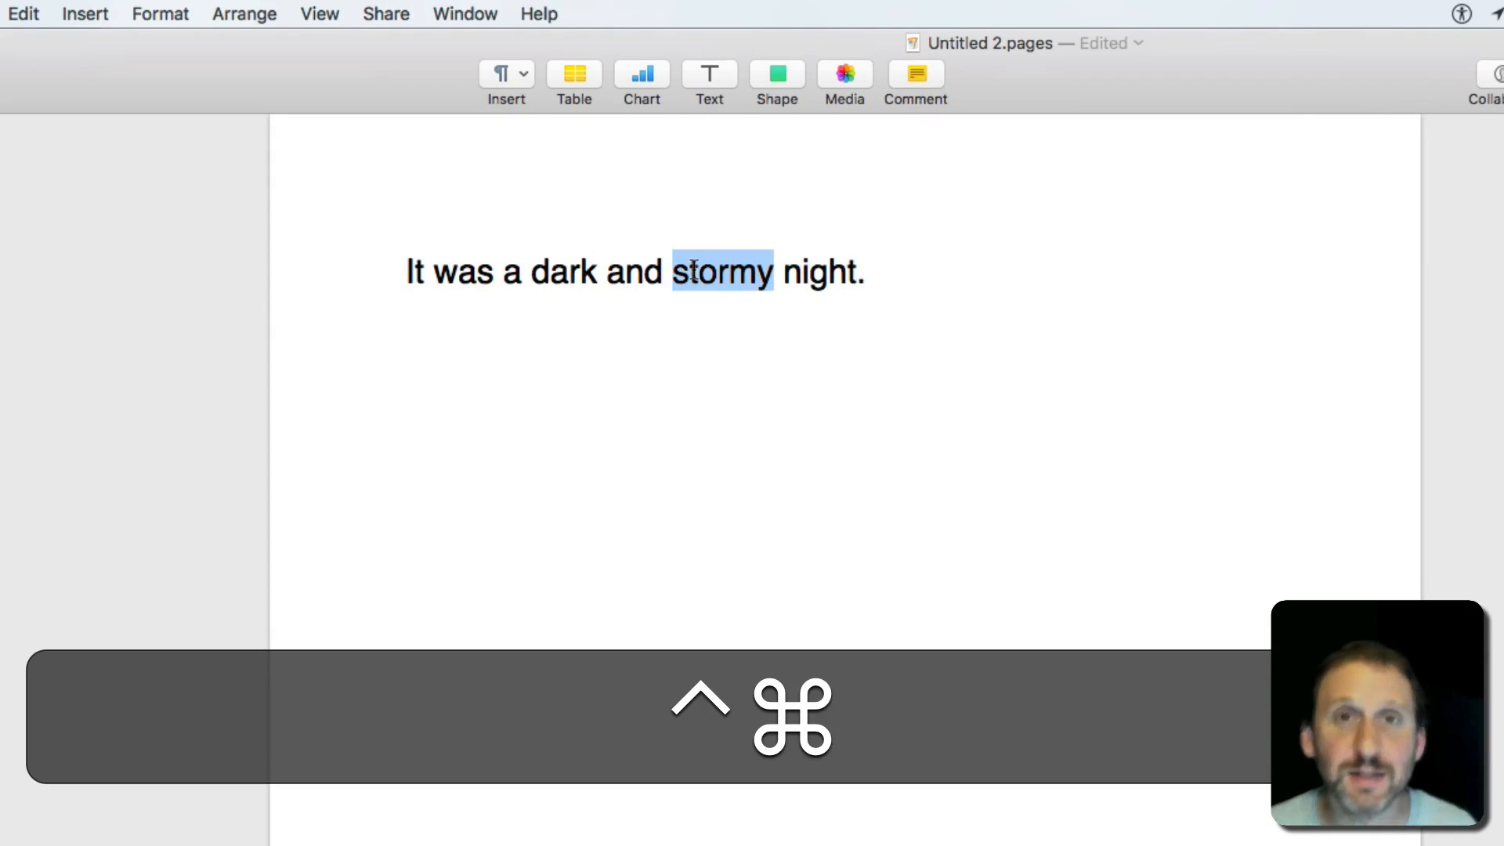
left_click(721, 271)
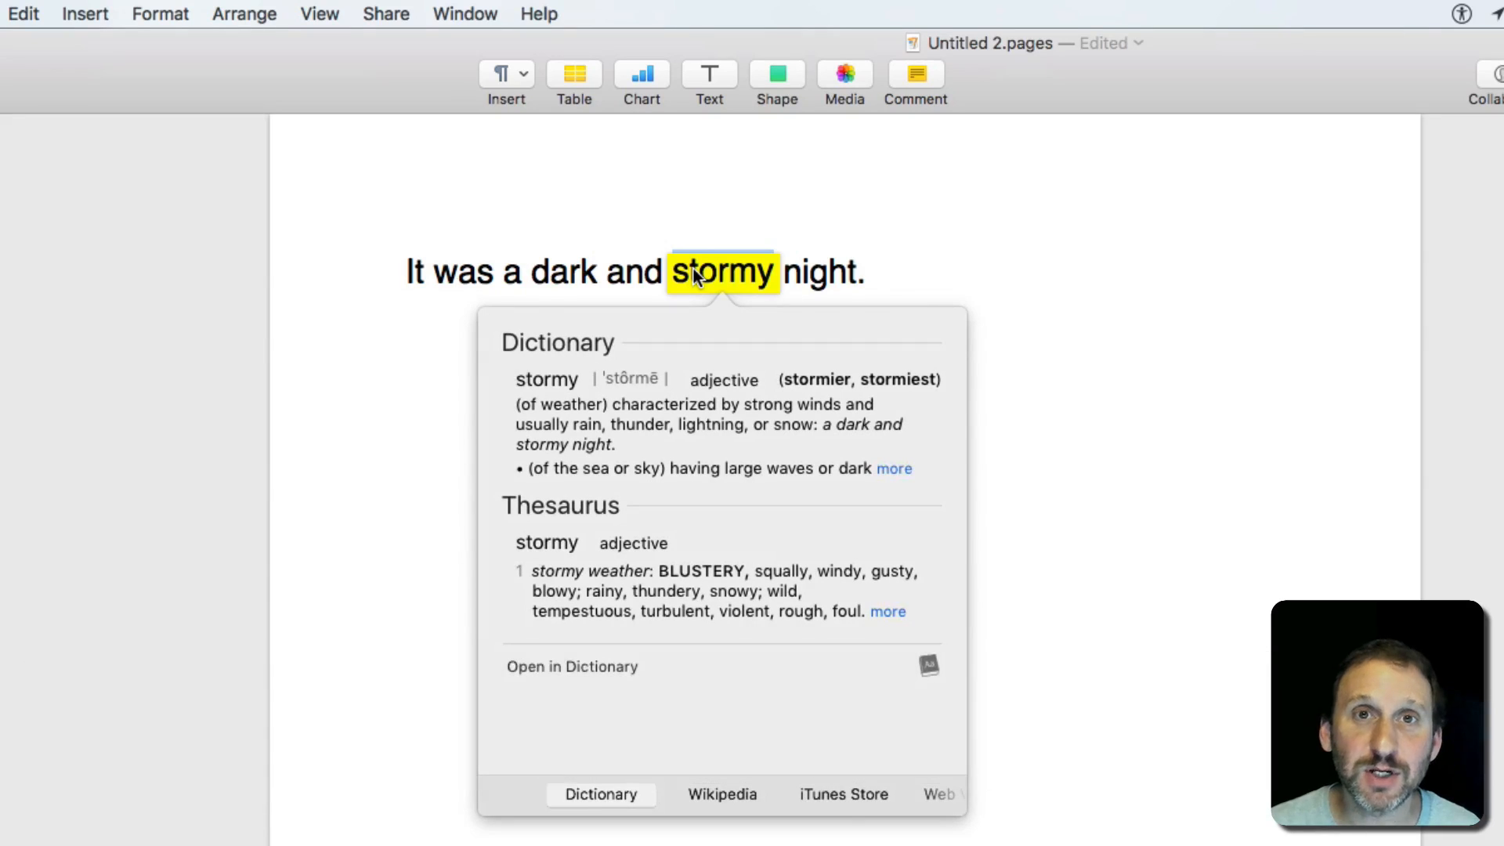
mouse_move(567, 348)
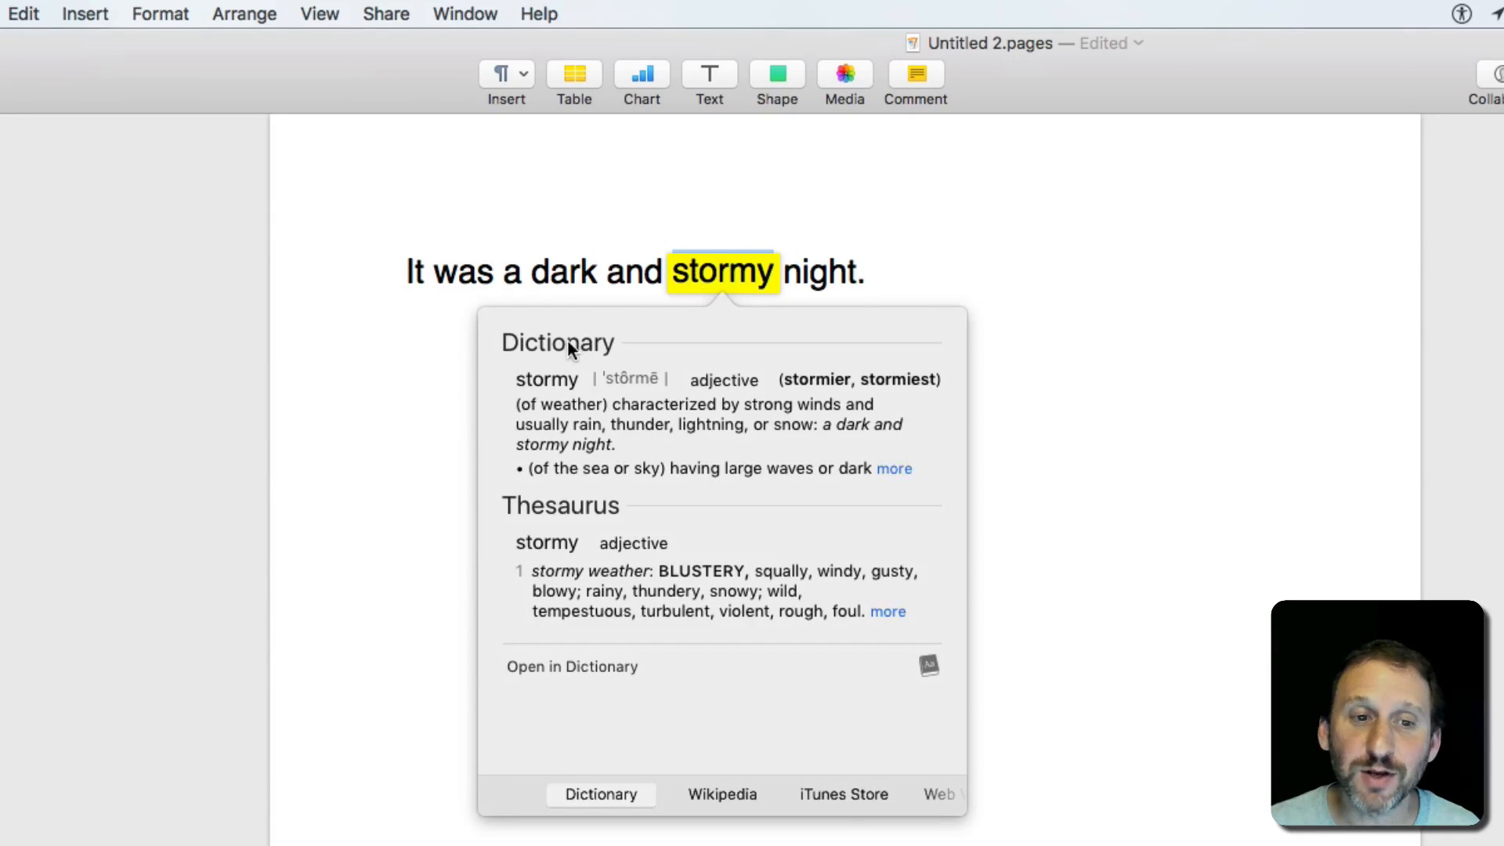
mouse_move(631, 519)
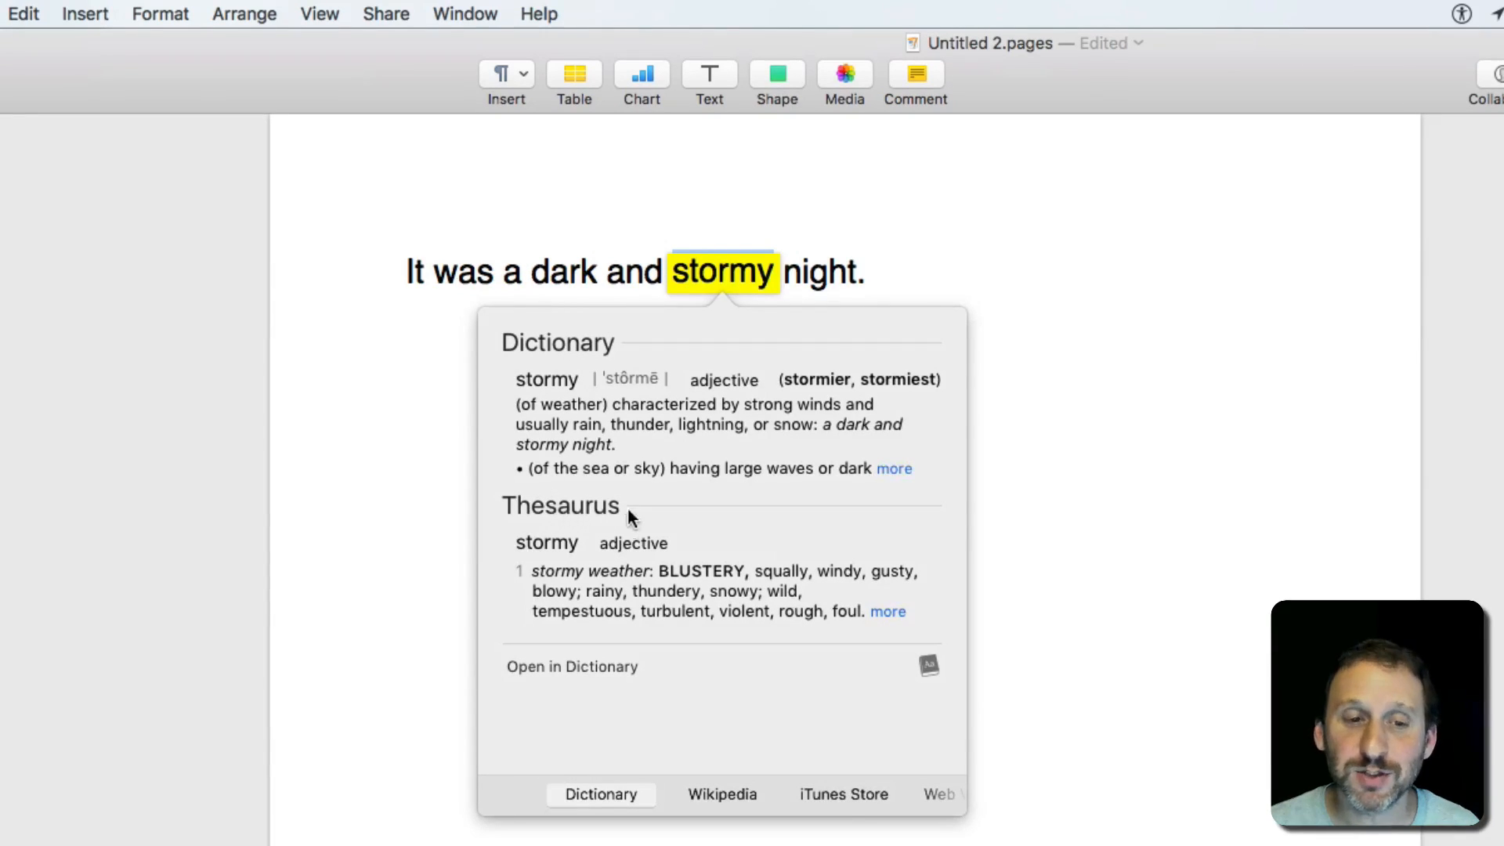
mouse_move(634, 565)
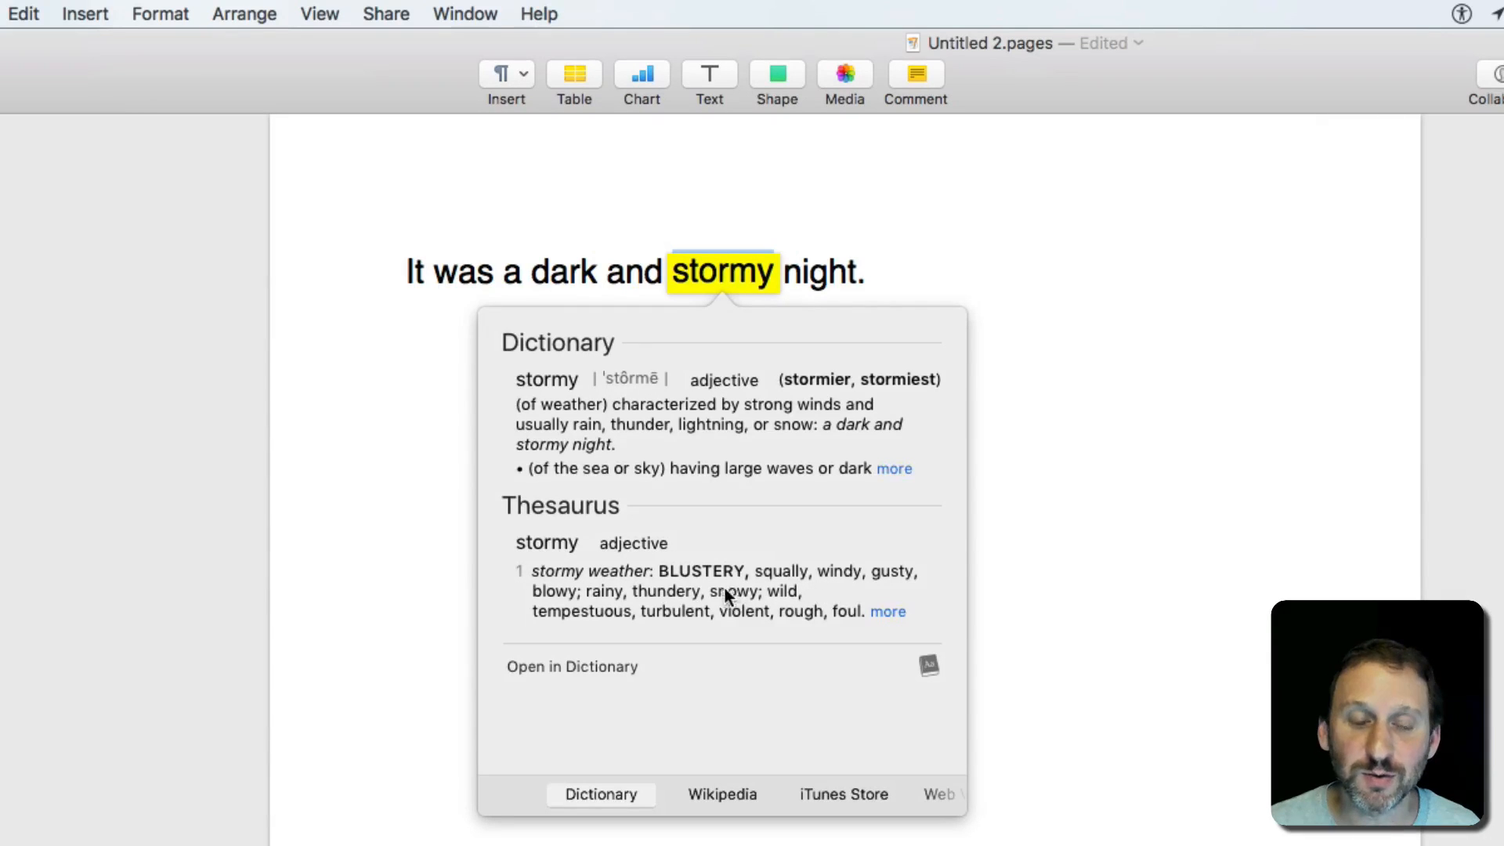
mouse_move(732, 519)
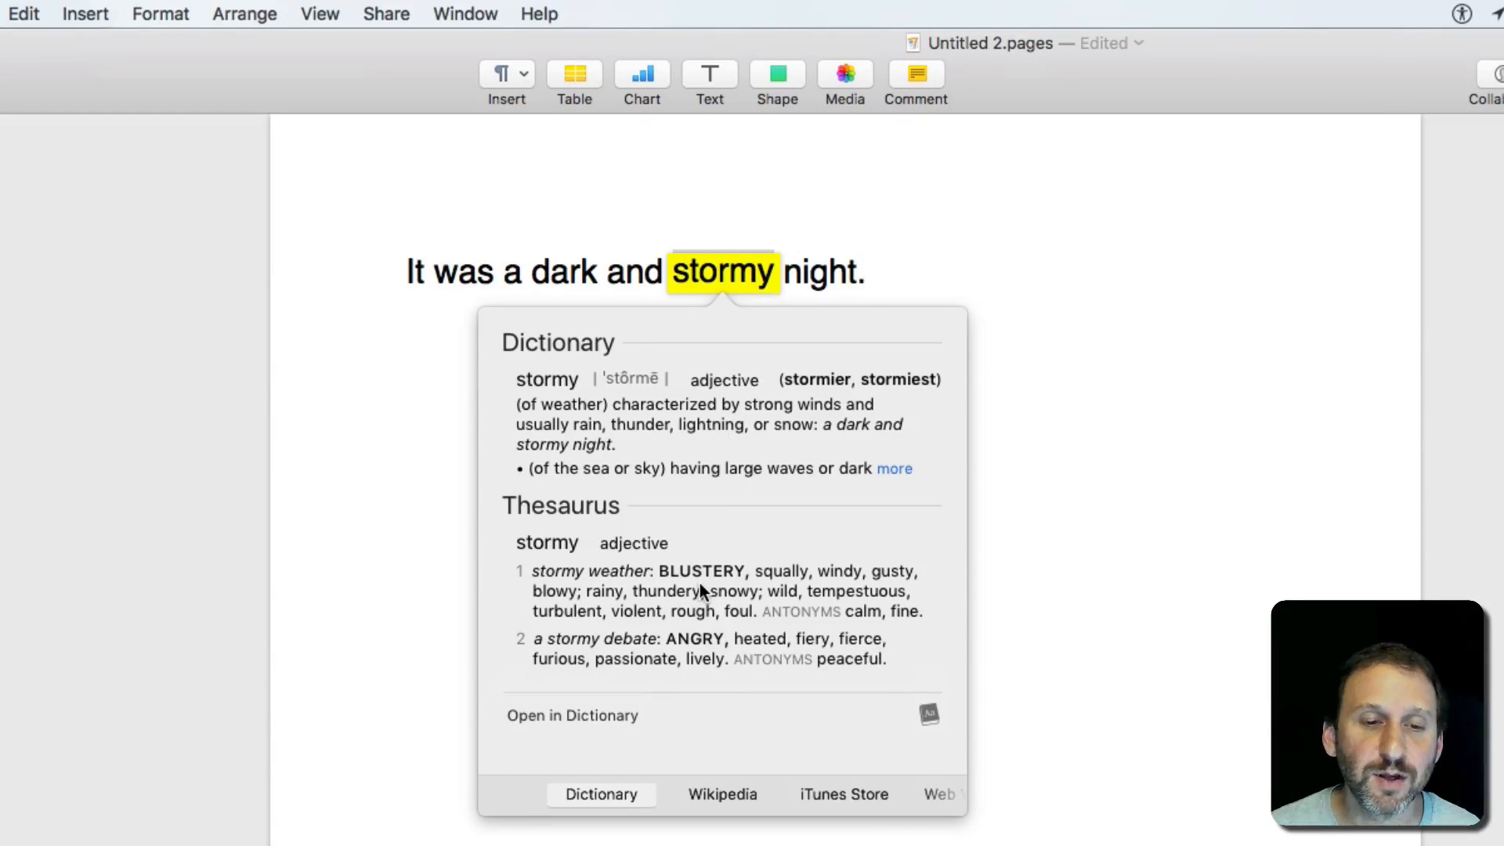
mouse_move(721, 588)
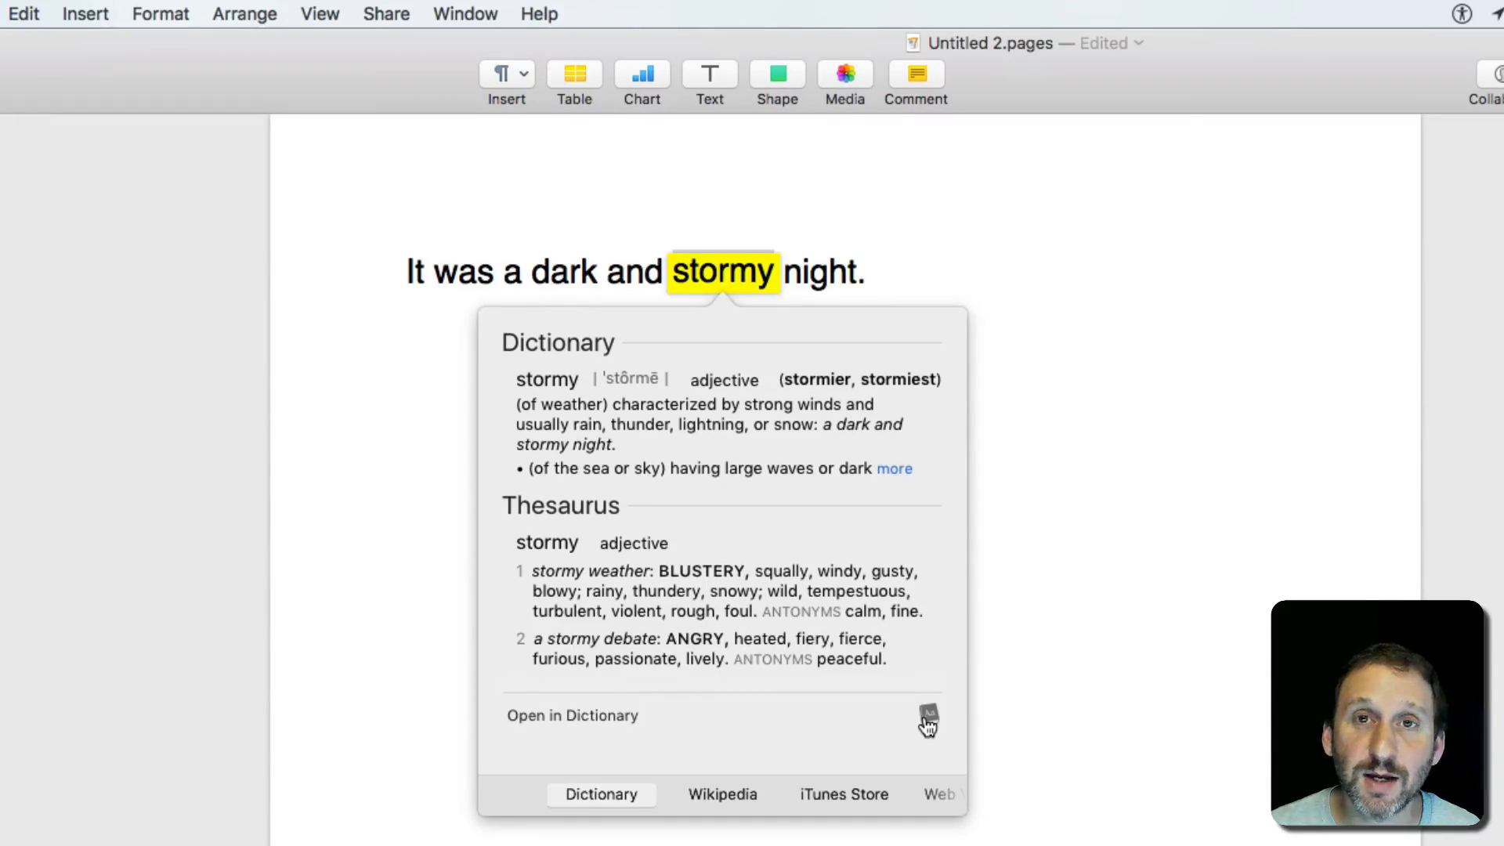
Step: Show 'stormy' in the full Dictionary app, then follow its synonym 'windy' to that entry
left_click(926, 720)
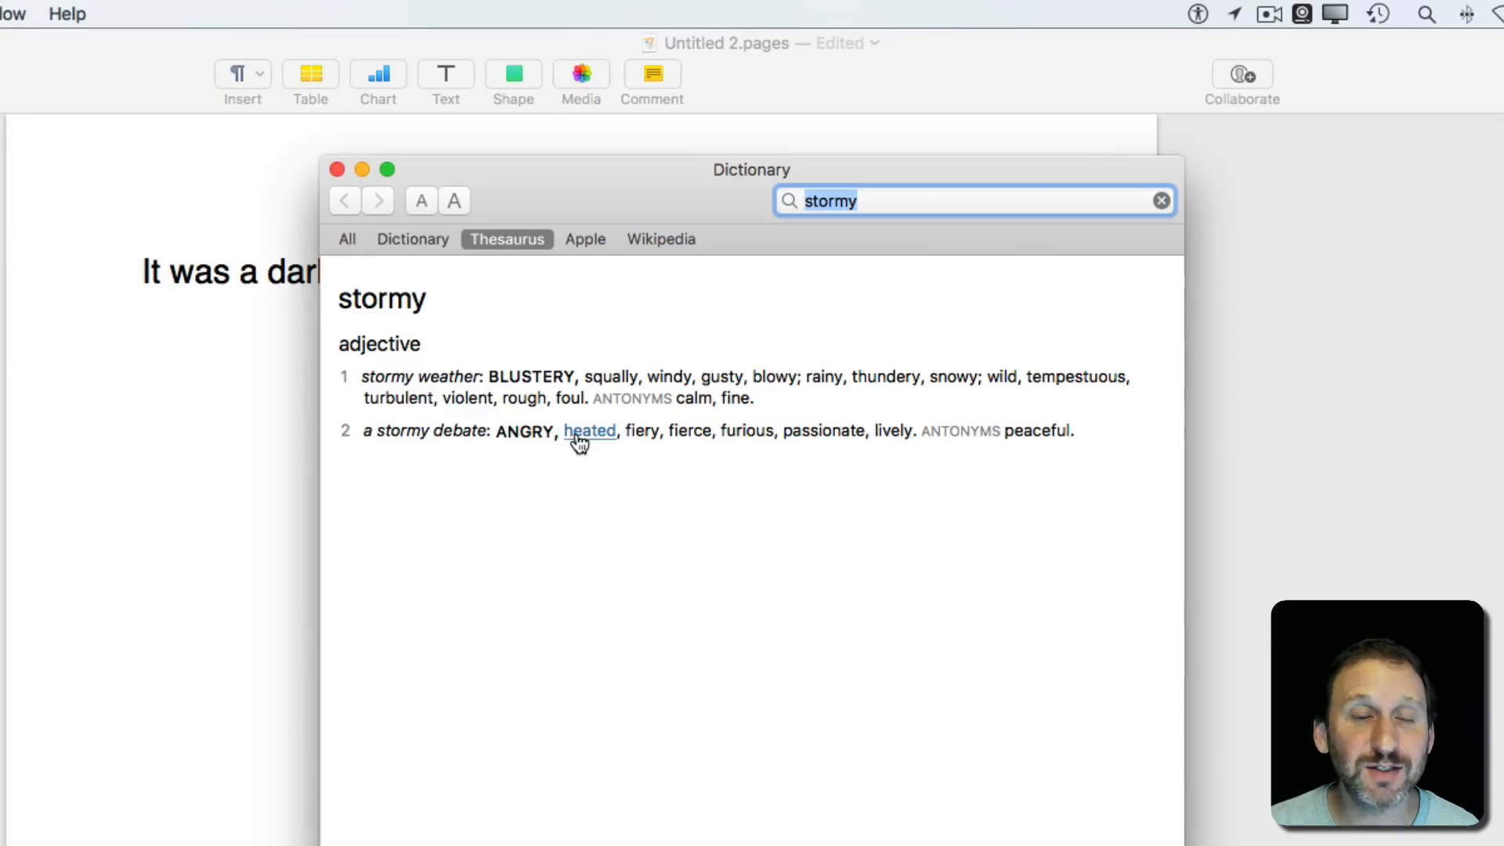
mouse_move(561, 441)
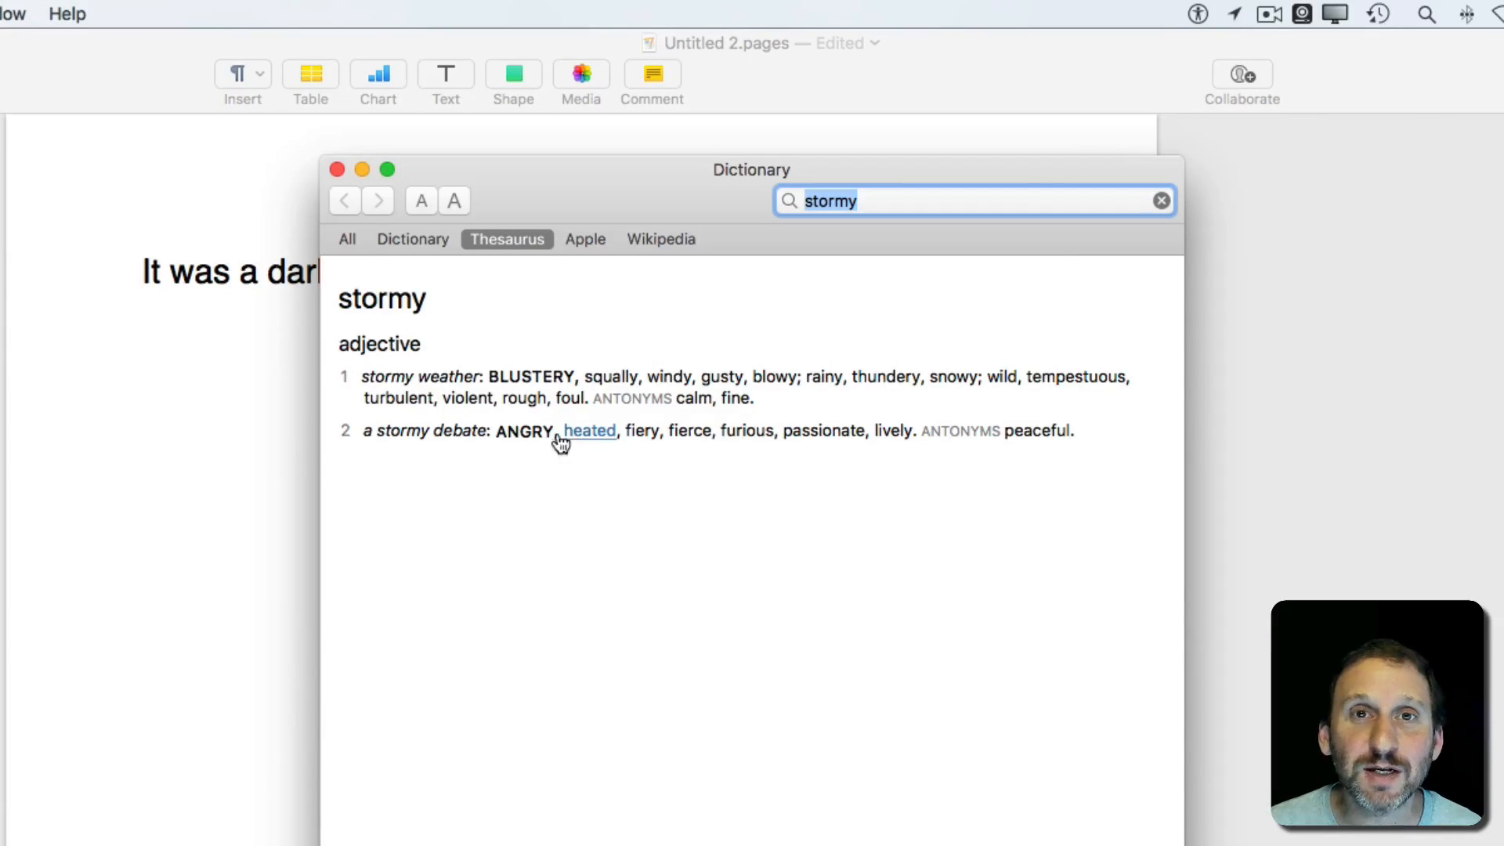
mouse_move(605, 456)
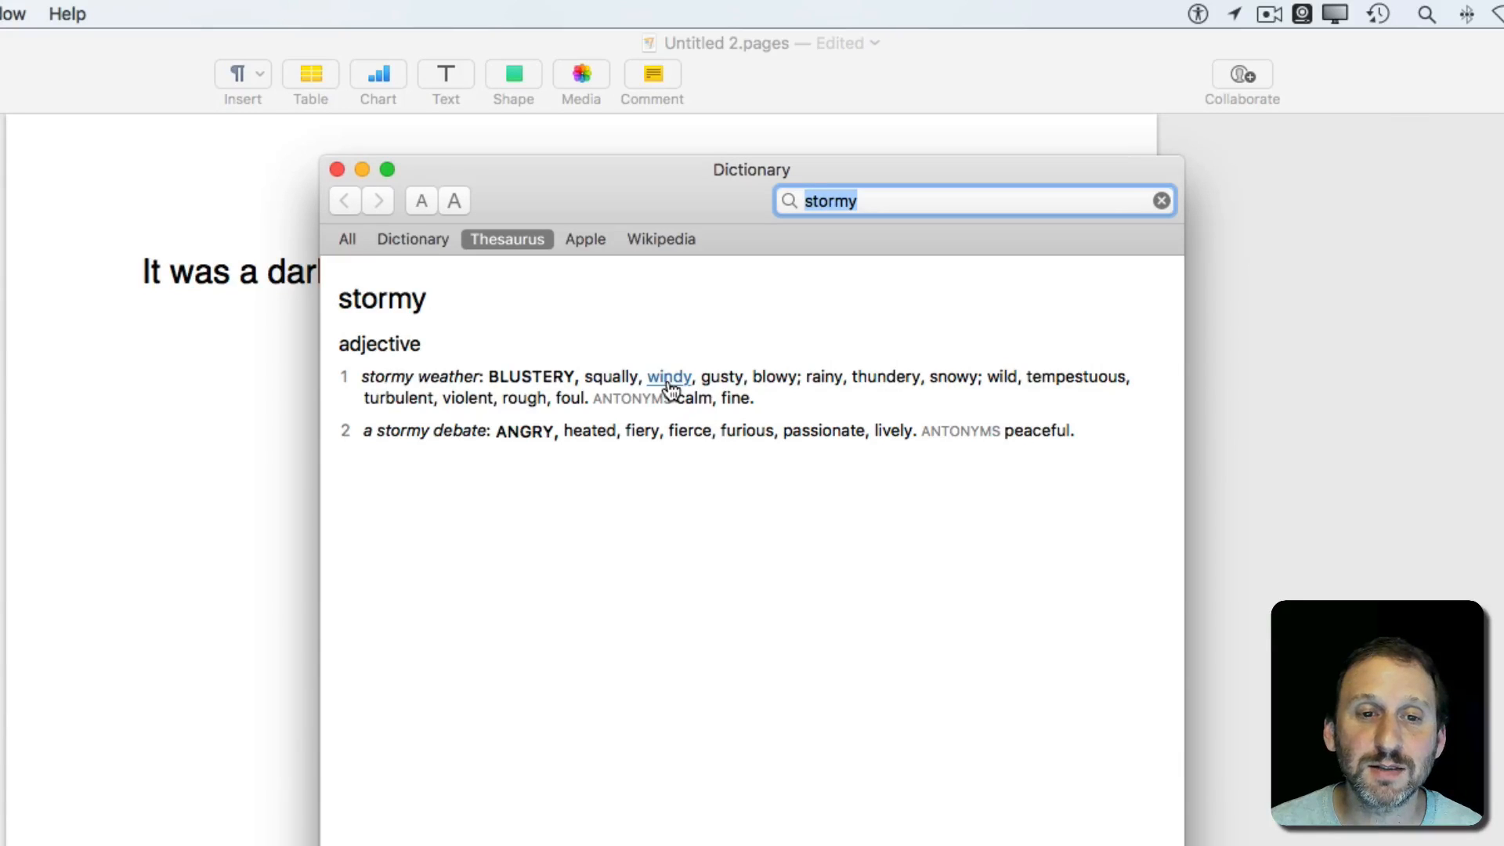
left_click(669, 376)
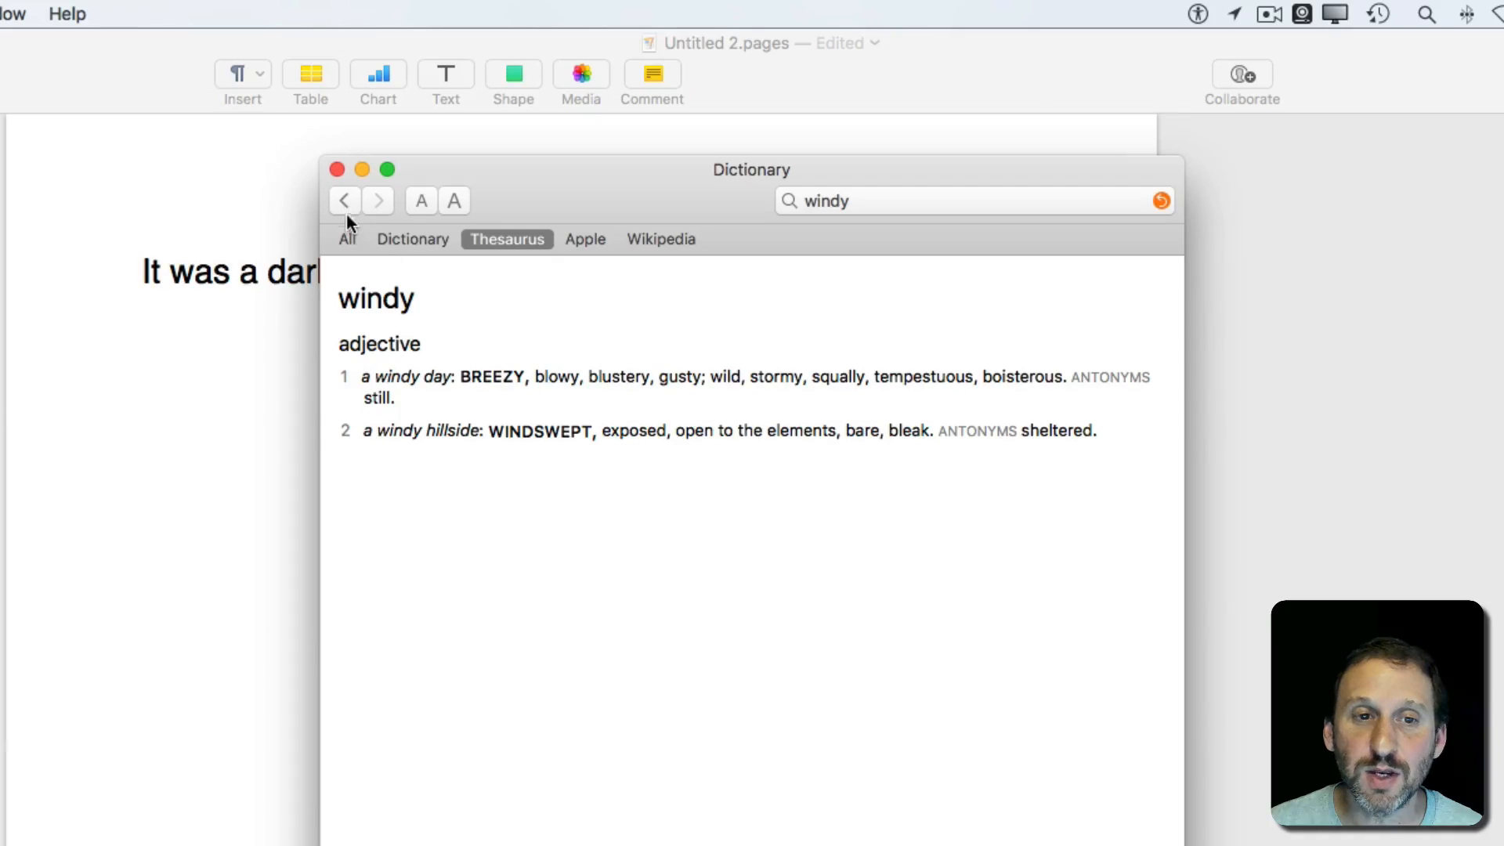
Step: Follow the synonyms 'blustery', 'gusty' and 'squally' in turn, ending on squally's dictionary definition
left_click(959, 201)
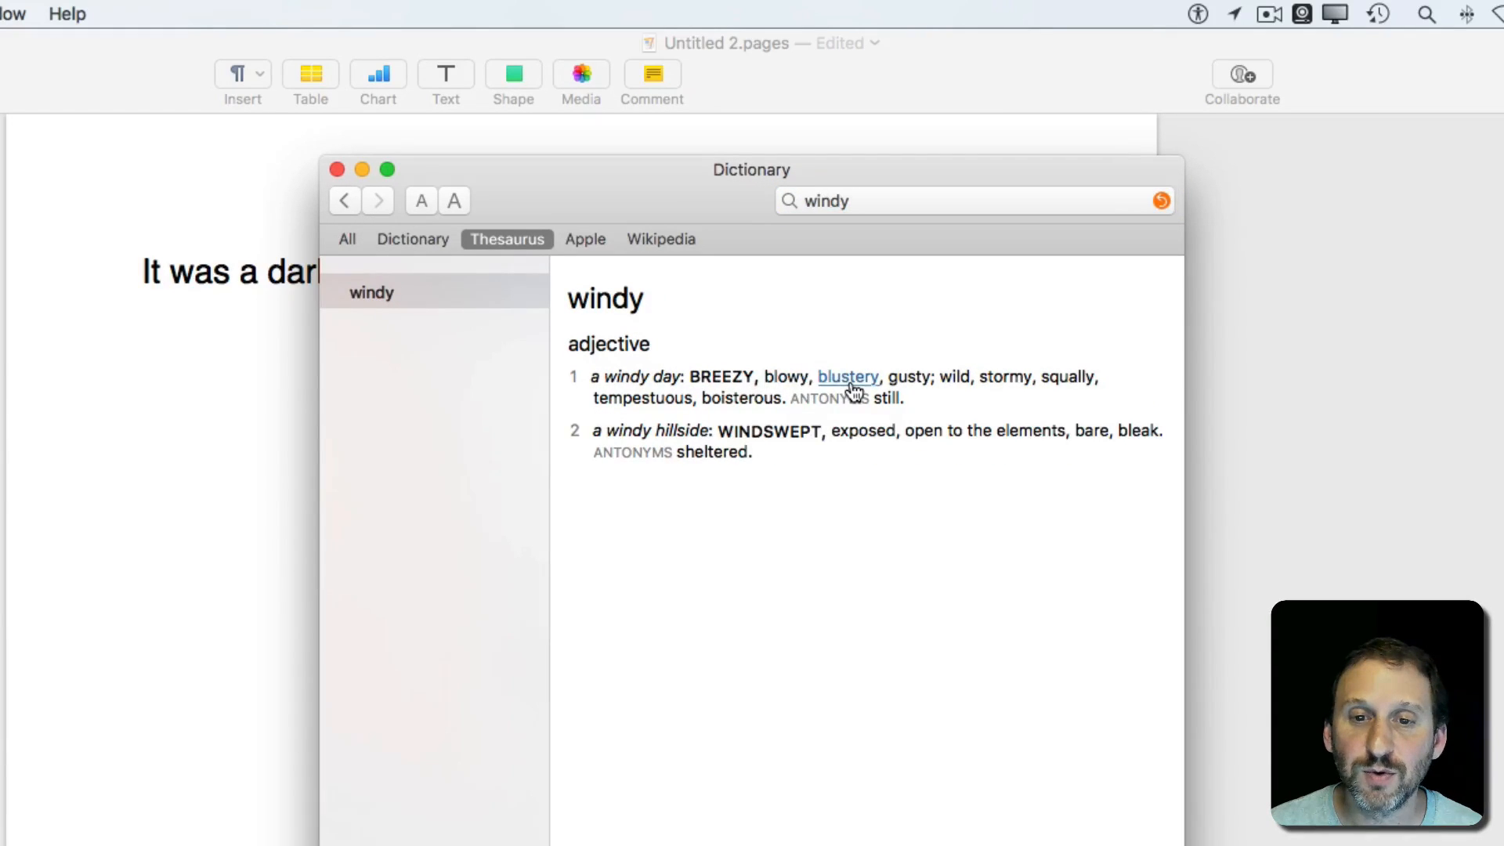
left_click(848, 376)
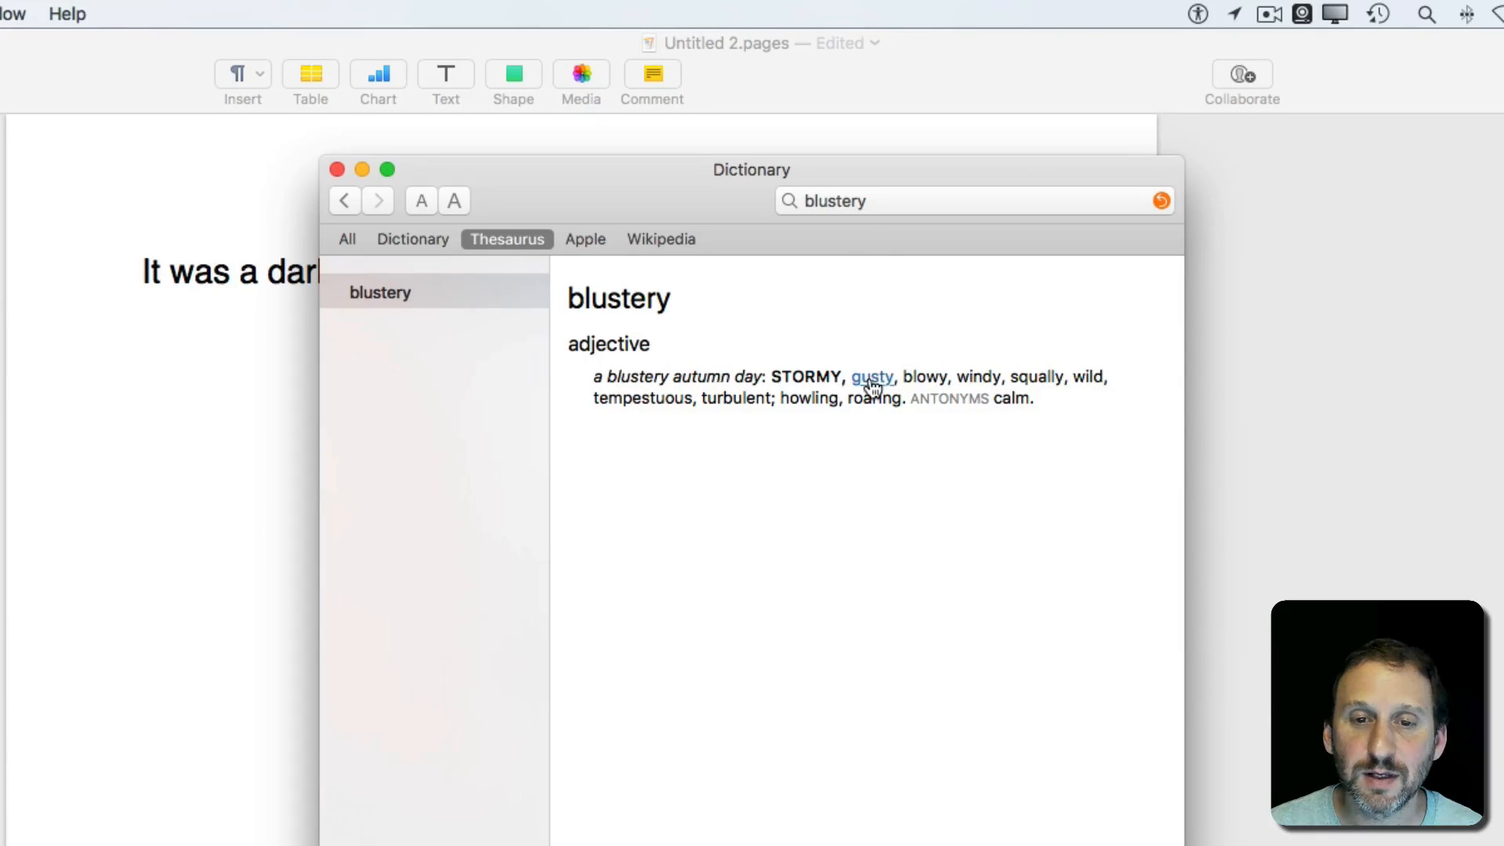
left_click(873, 377)
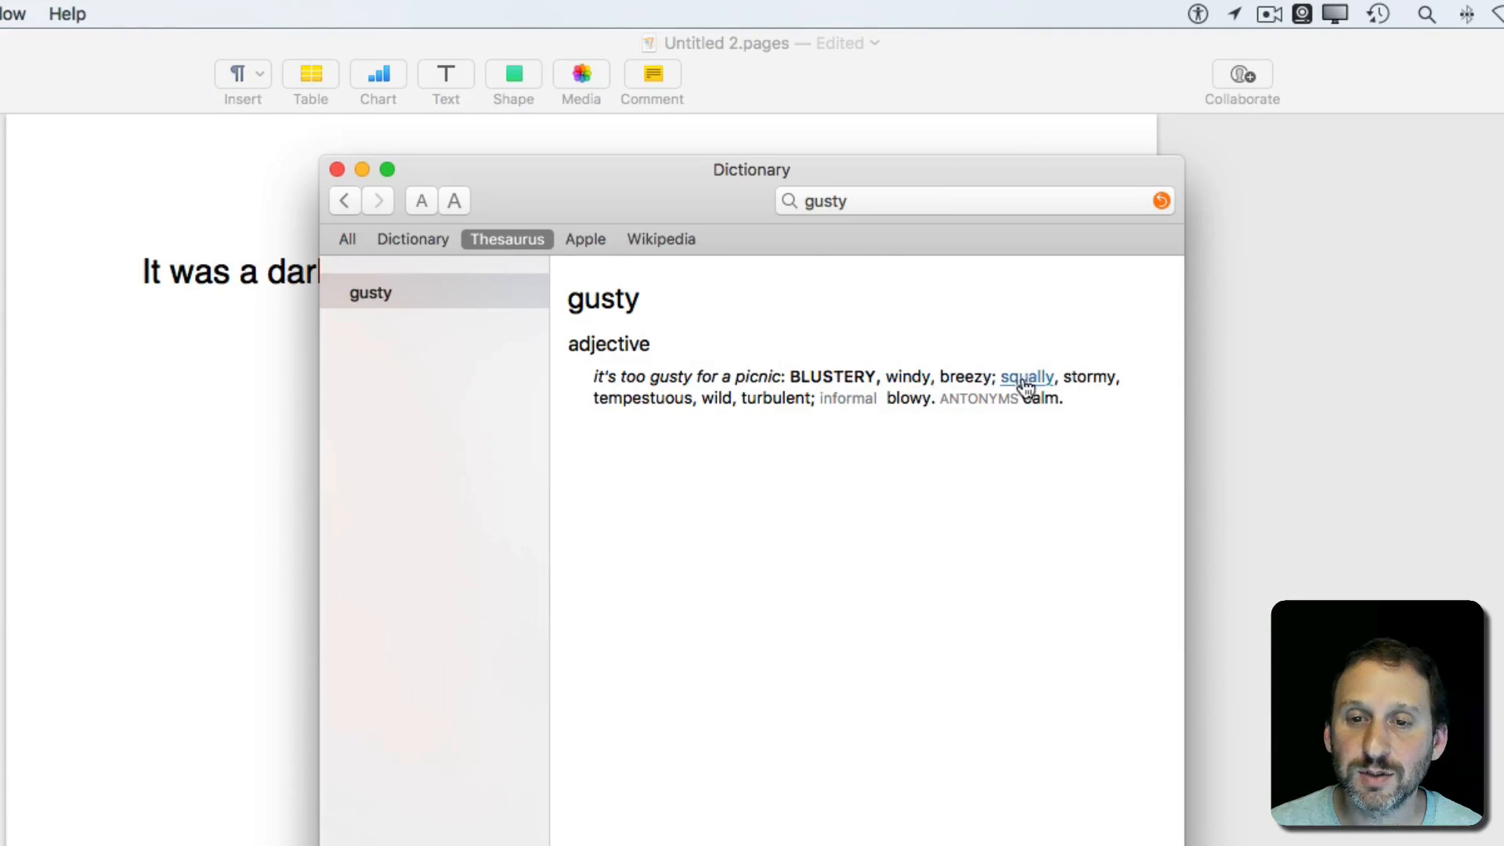
left_click(1027, 376)
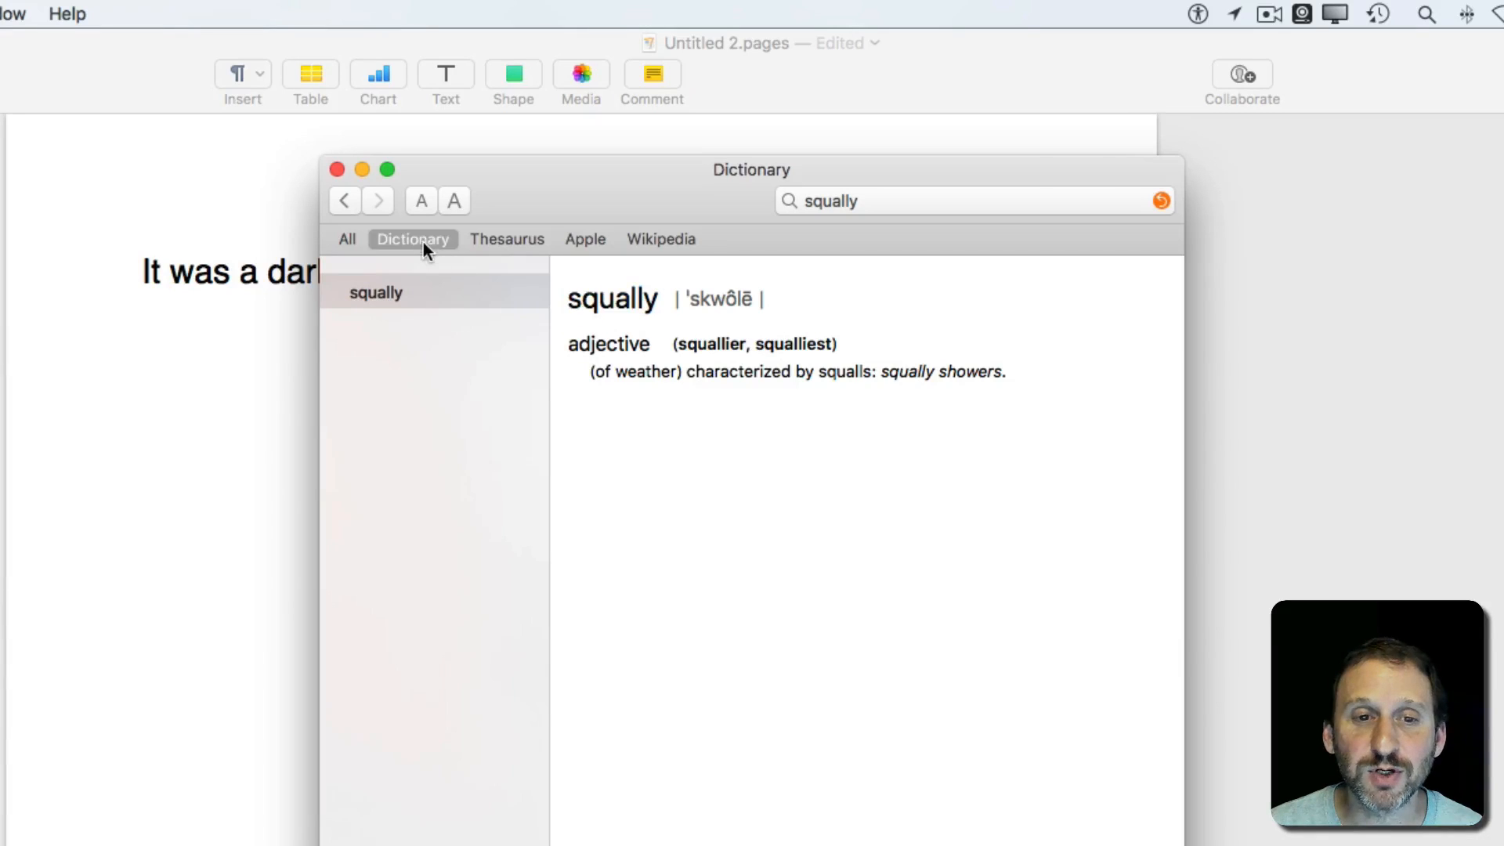
left_click(506, 238)
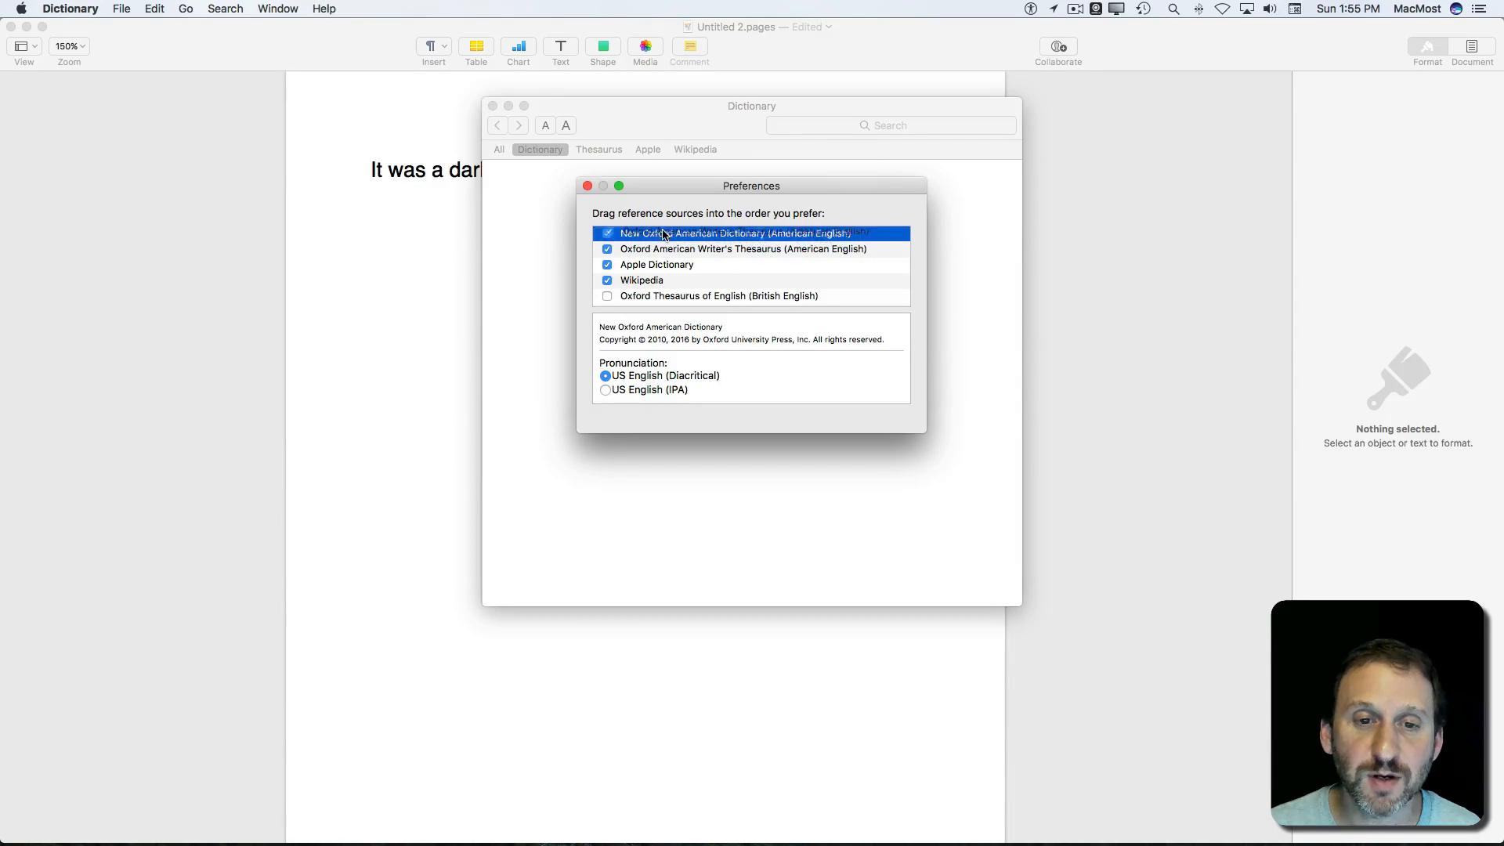
Step: Rank Oxford American Writer's Thesaurus above New Oxford American Dictionary and close Preferences
left_click_drag(737, 234, 736, 249)
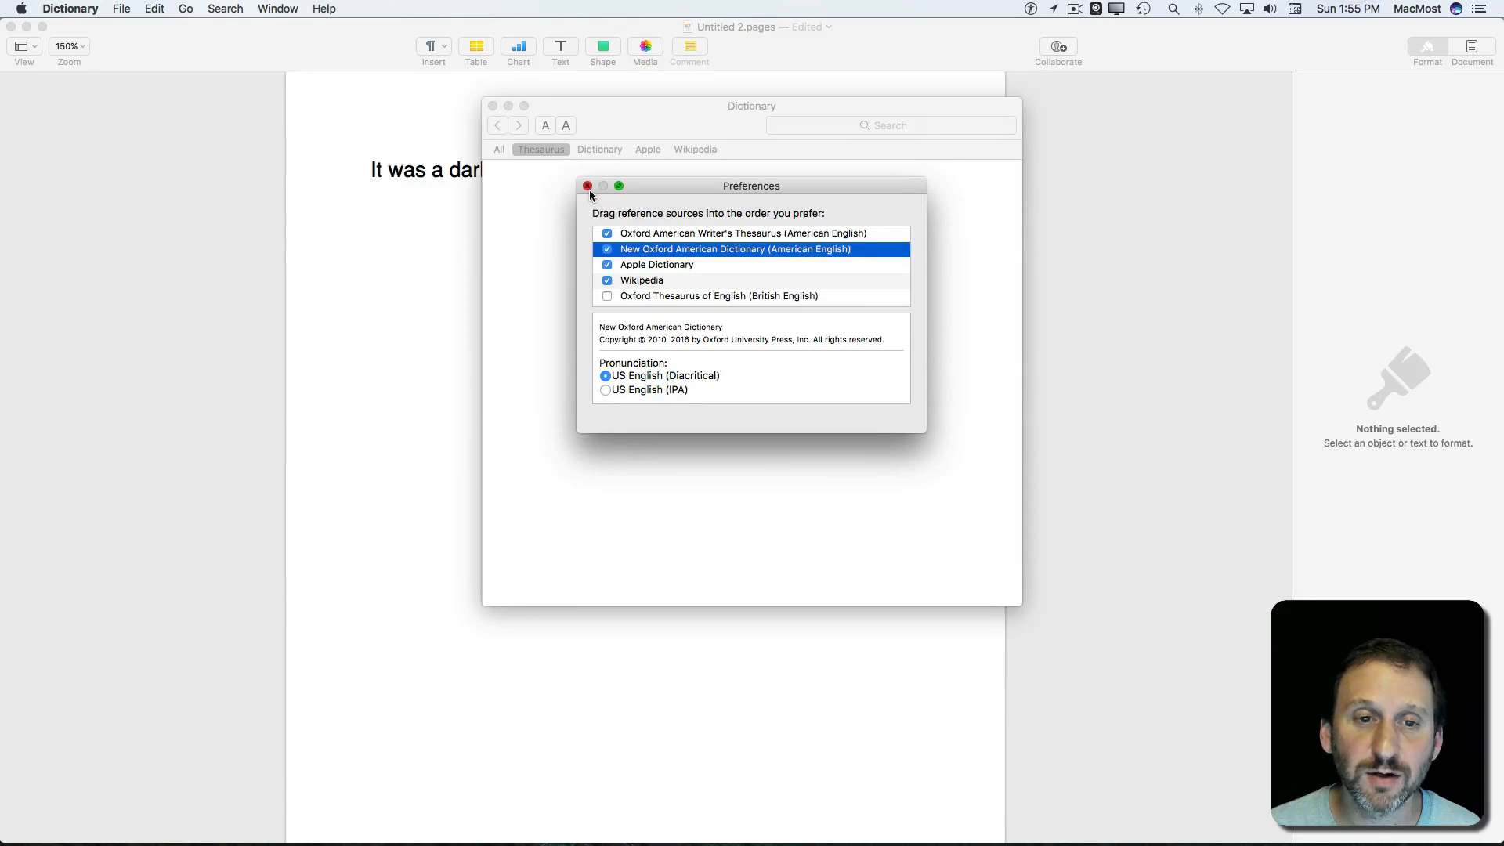
left_click(587, 186)
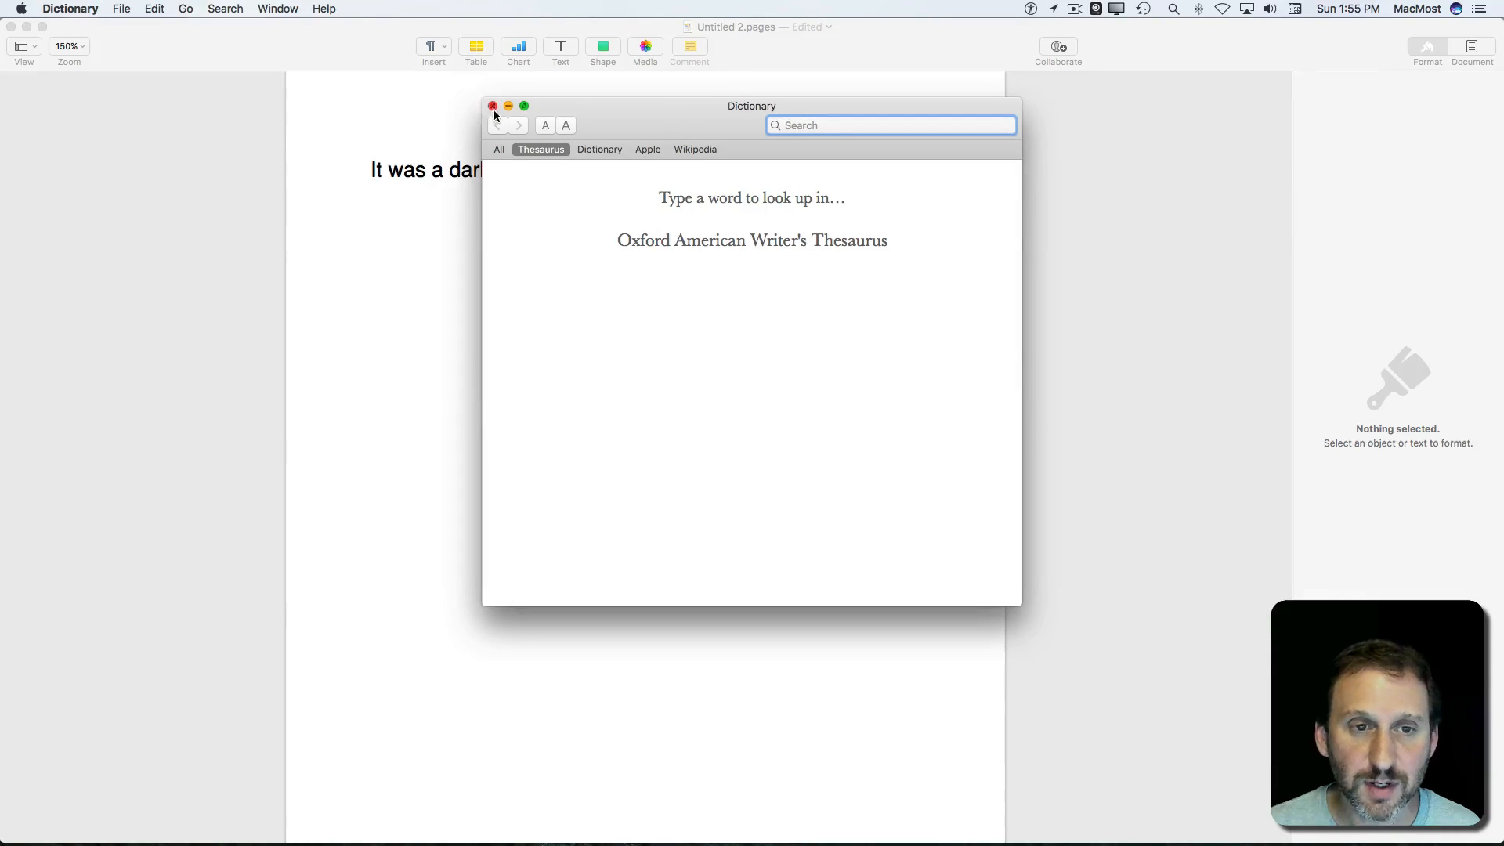
Step: Close Dictionary and look up 'dark' in Pages, its synonyms now shown above the definition
left_click(493, 105)
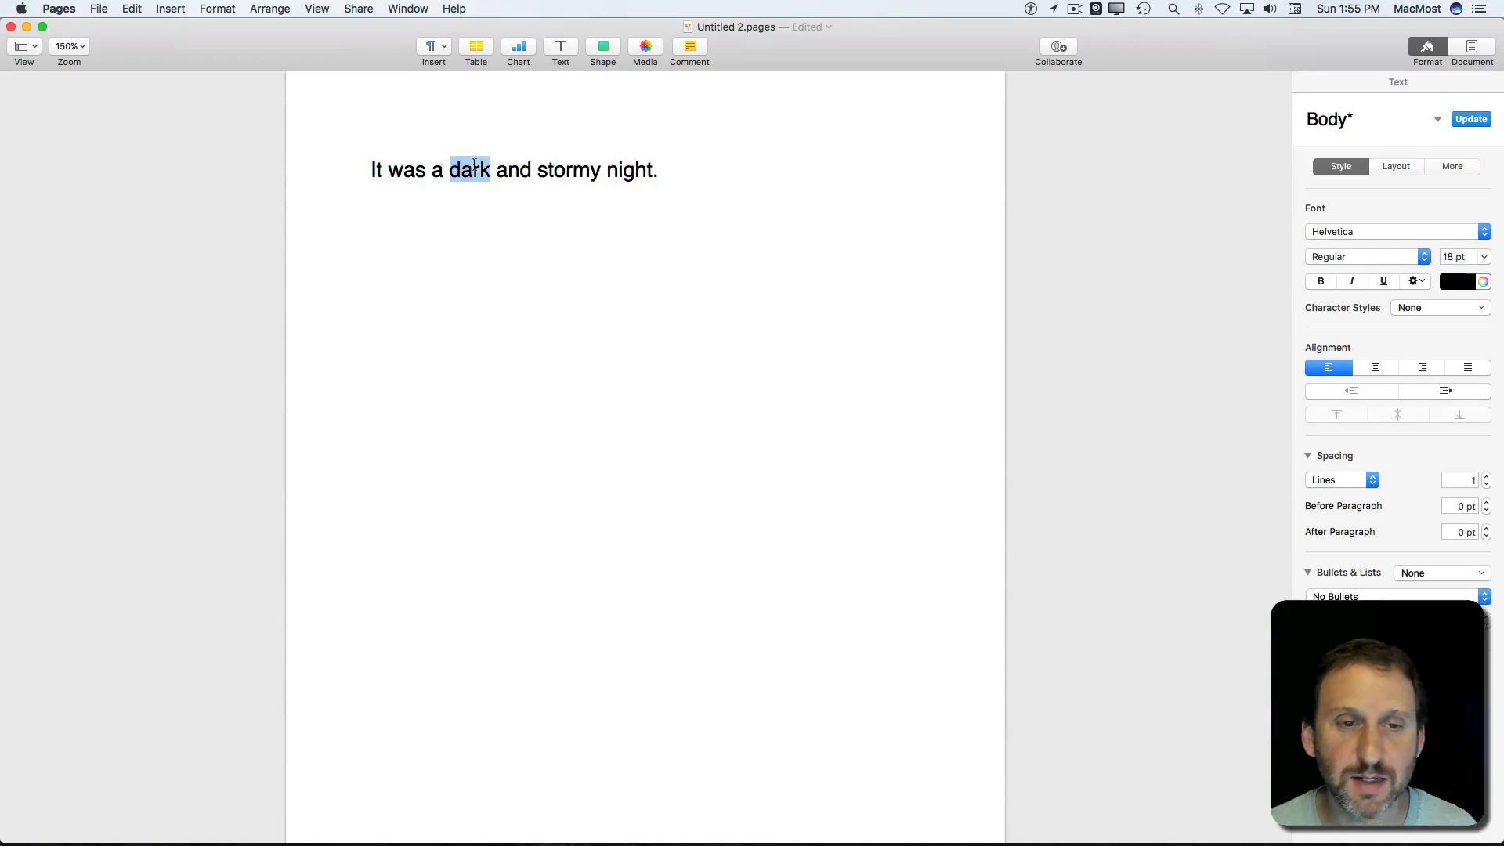
left_click(469, 169)
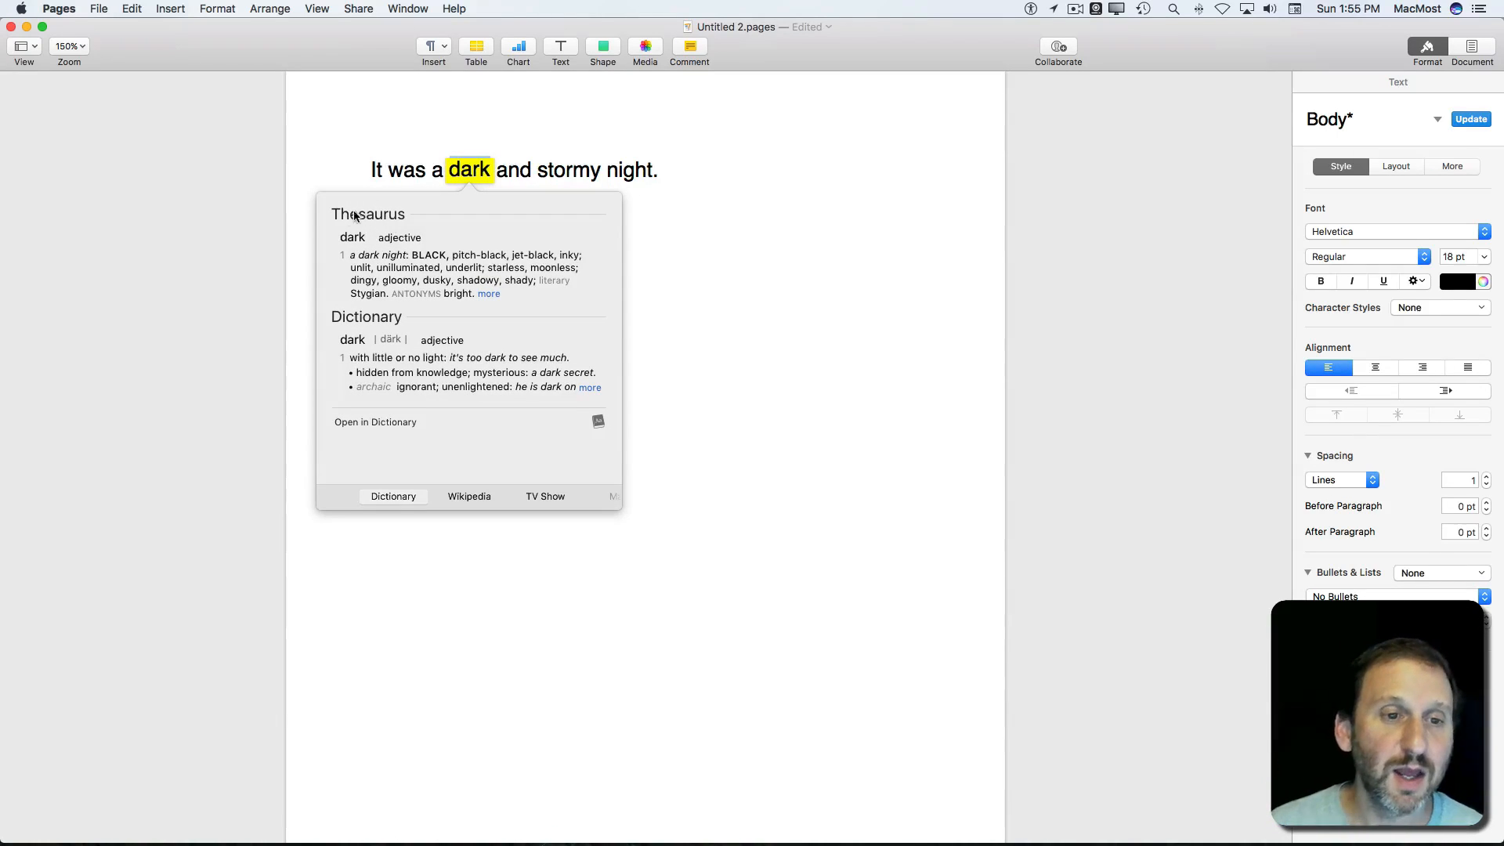
mouse_move(468, 281)
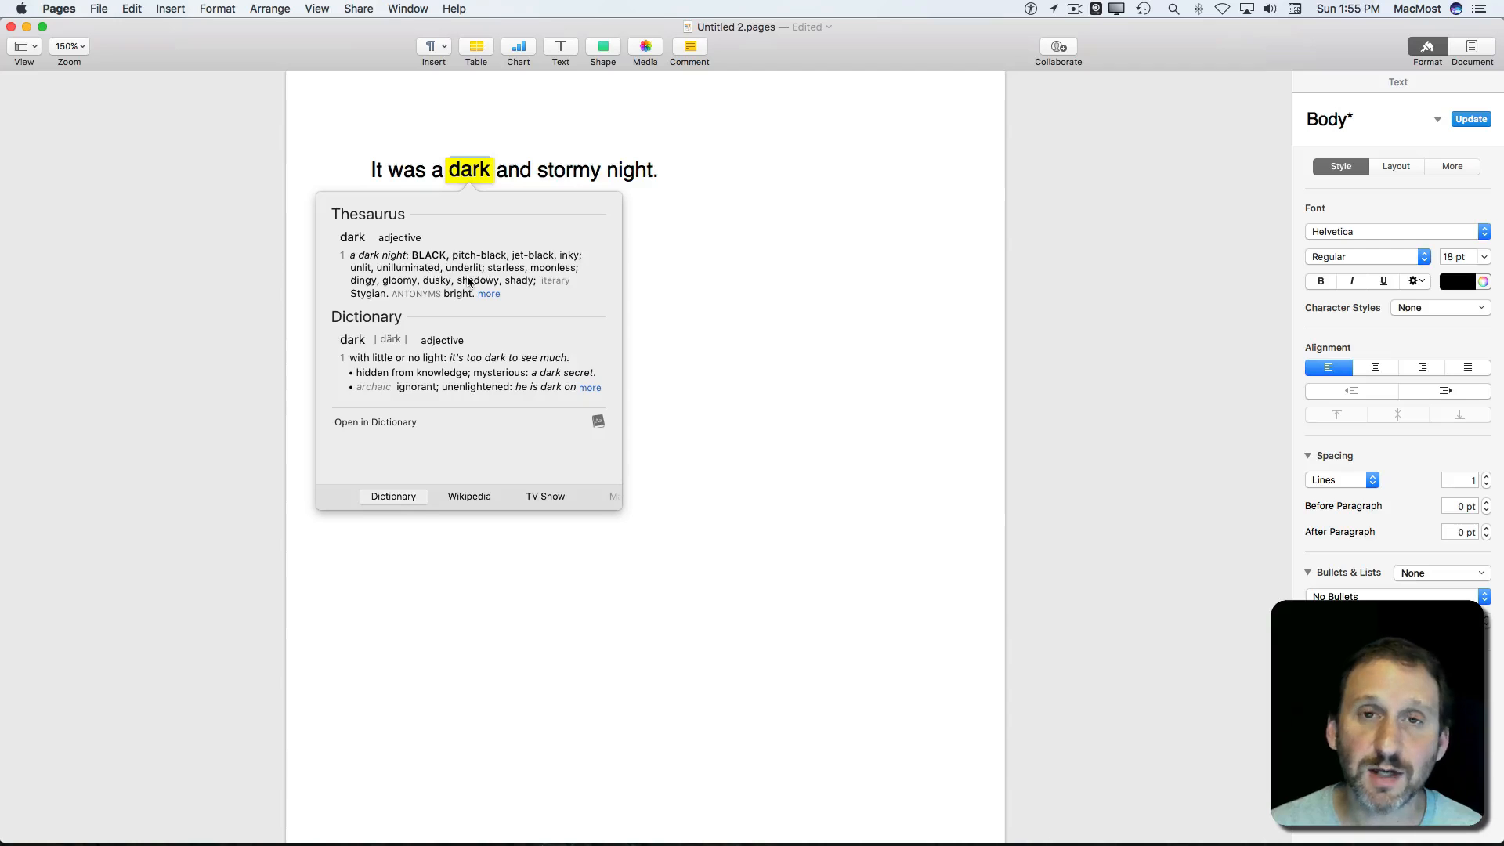